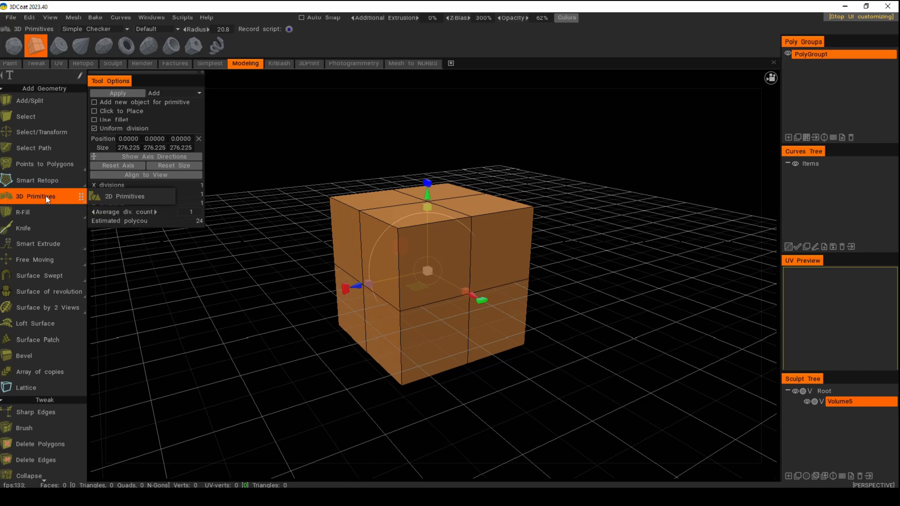
{"action": "mouse_move", "coordinate": [67, 200]}
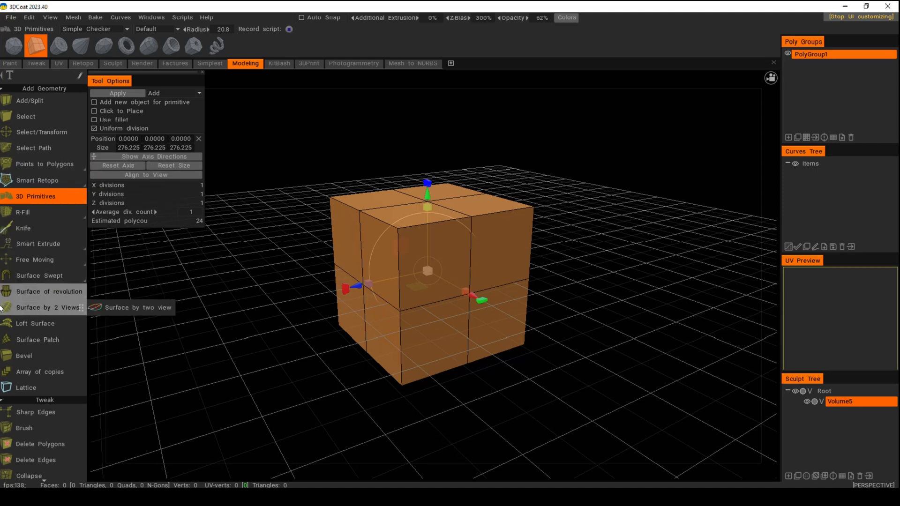
{"action": "mouse_move", "coordinate": [205, 336]}
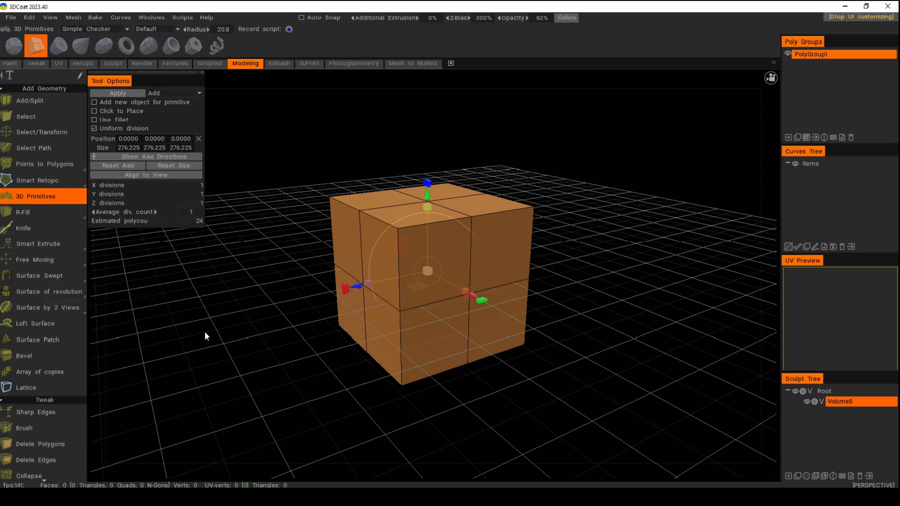
{"action": "mouse_move", "coordinate": [189, 339]}
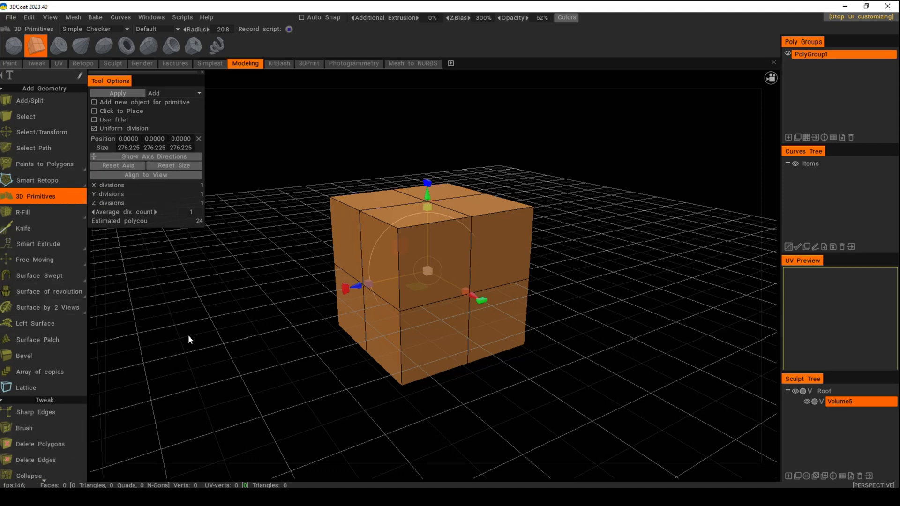
{"action": "mouse_move", "coordinate": [190, 327]}
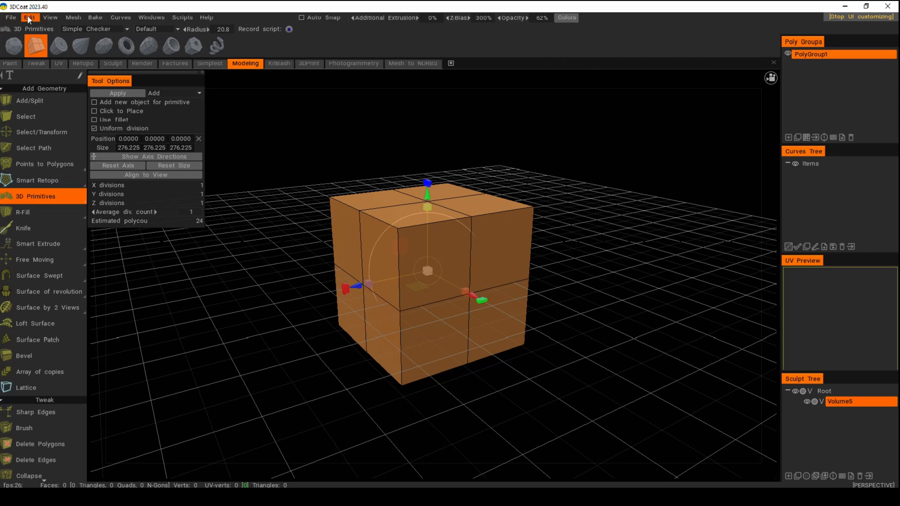
Via Edit > Preferences > Theme, reset the tool icon highlight to Grey then pick crimson and confirm.
{"action": "left_click", "coordinate": [29, 17]}
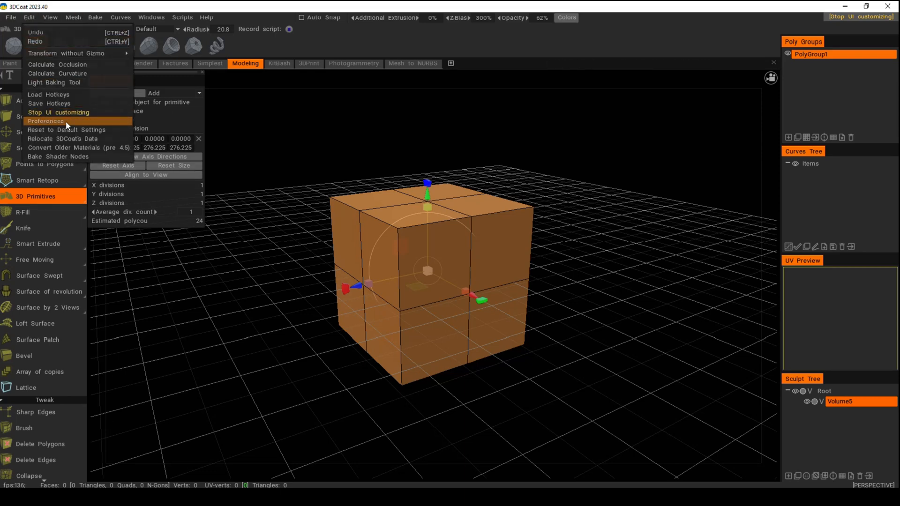
{"action": "left_click", "coordinate": [45, 121]}
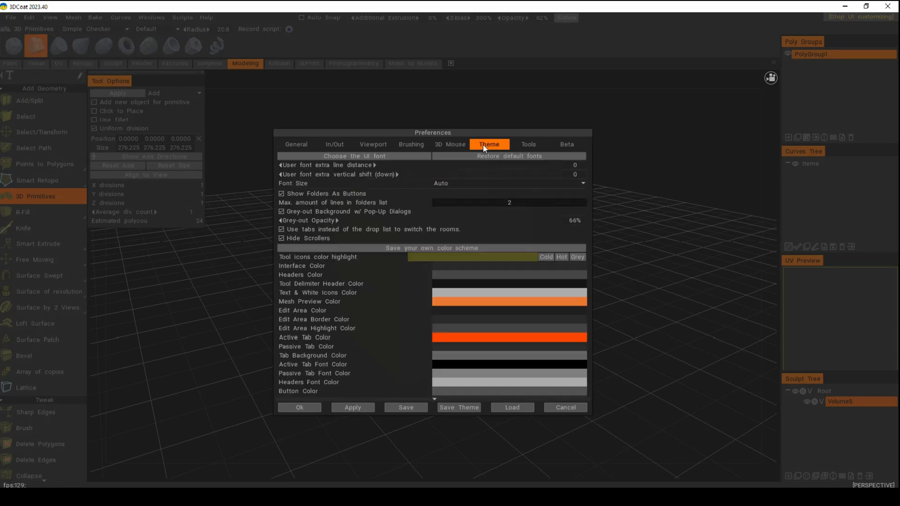
{"action": "mouse_move", "coordinate": [554, 316]}
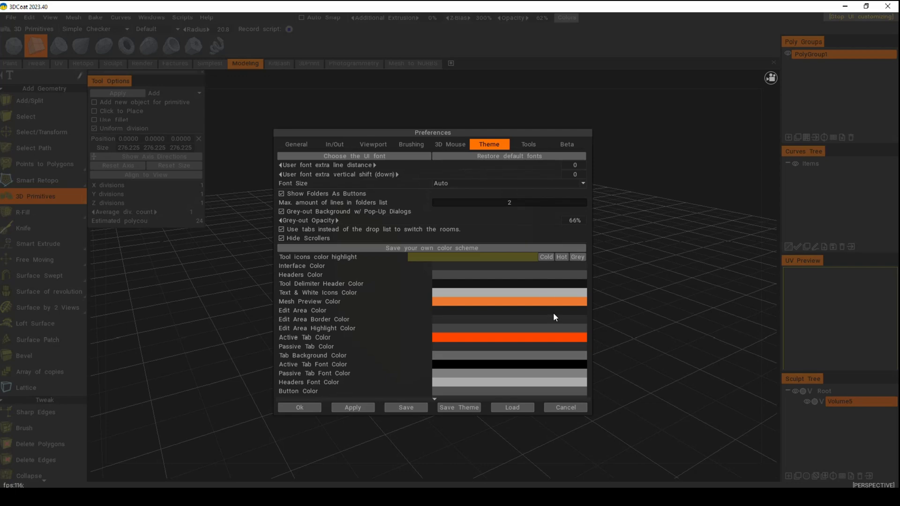
{"action": "mouse_move", "coordinate": [322, 279]}
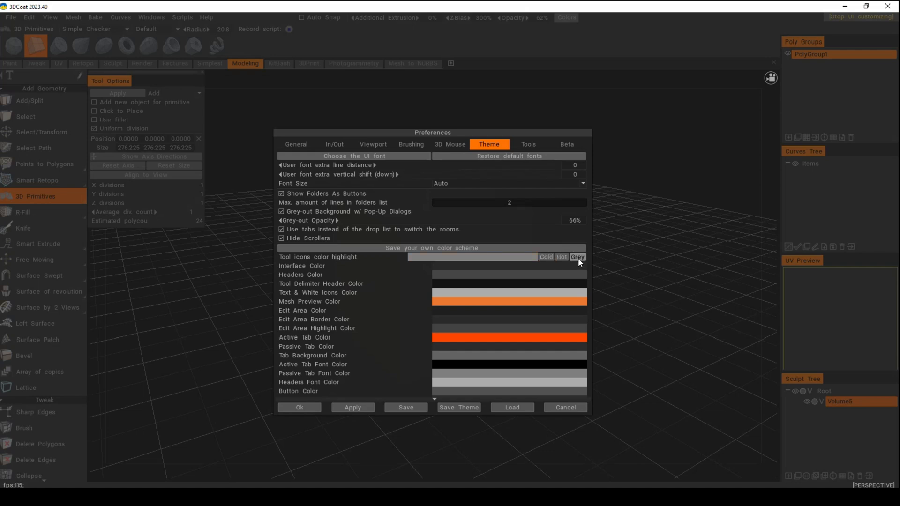
{"action": "left_click", "coordinate": [545, 257]}
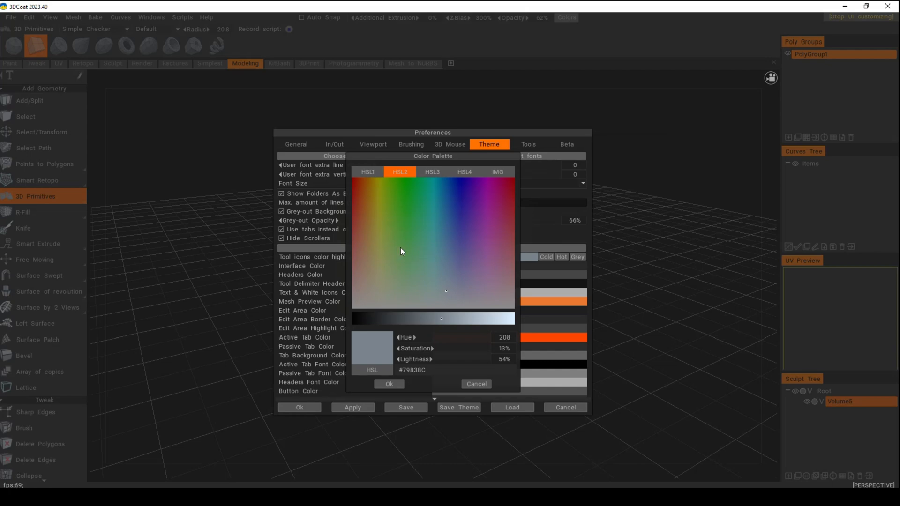
{"action": "left_click", "coordinate": [505, 199]}
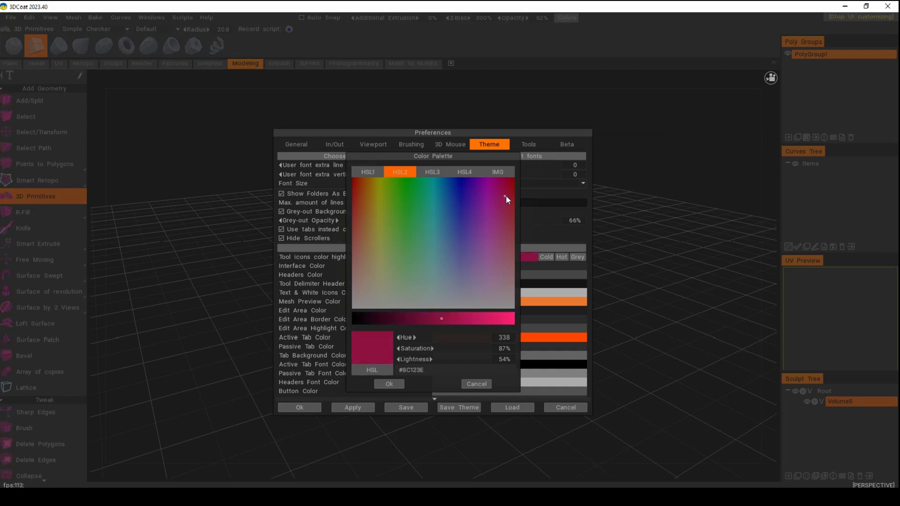
{"action": "left_click", "coordinate": [510, 181]}
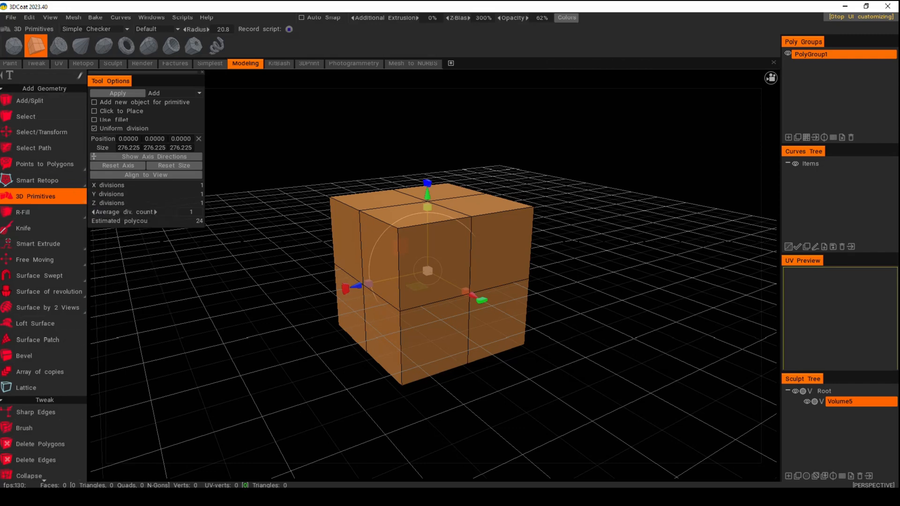
{"action": "mouse_move", "coordinate": [269, 155]}
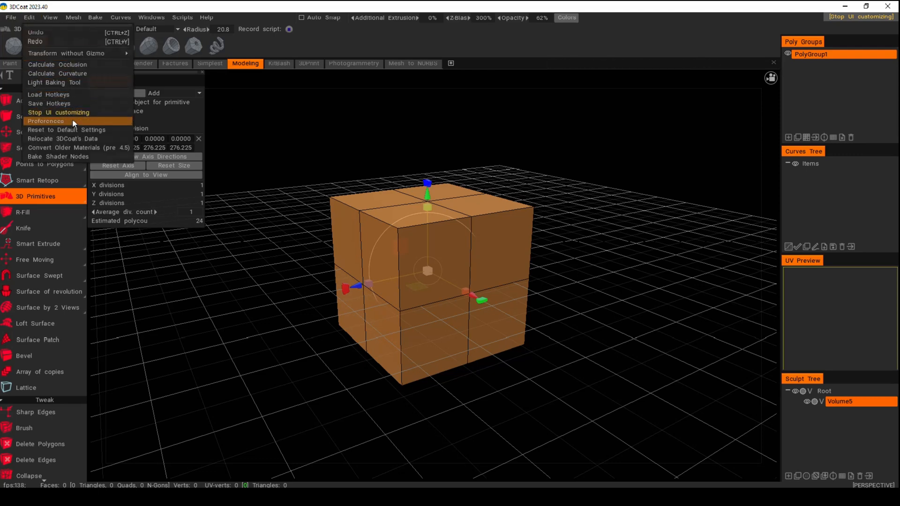
Reopen the Theme preferences and set the tool icon highlight to yellow-green (#BED401).
{"action": "left_click", "coordinate": [45, 121]}
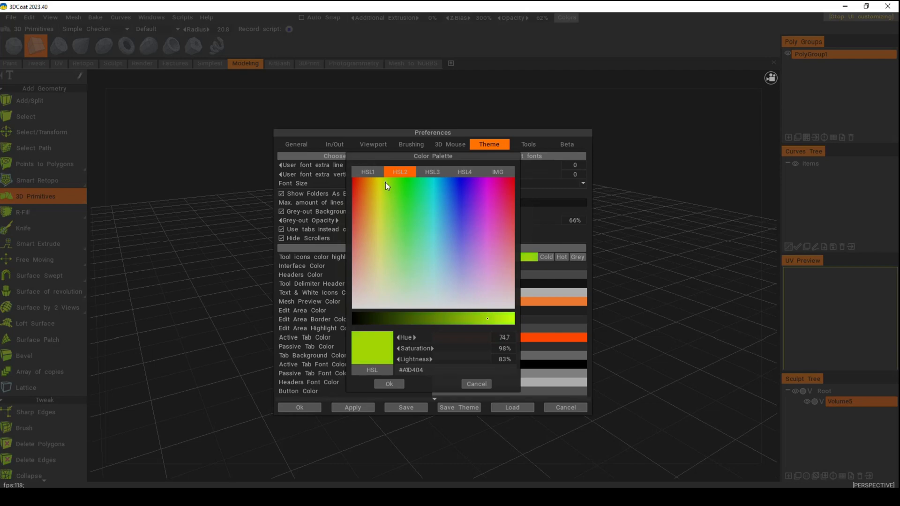
{"action": "left_click", "coordinate": [381, 181]}
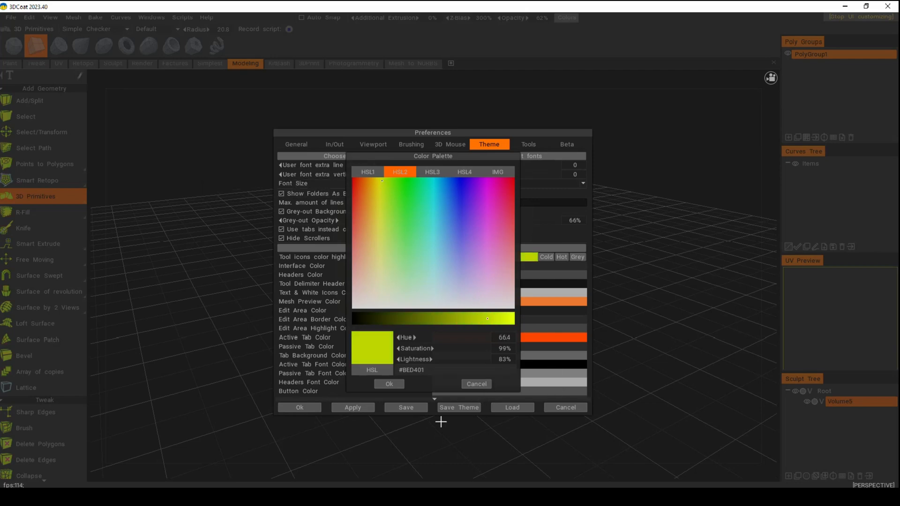
{"action": "left_click", "coordinate": [389, 384]}
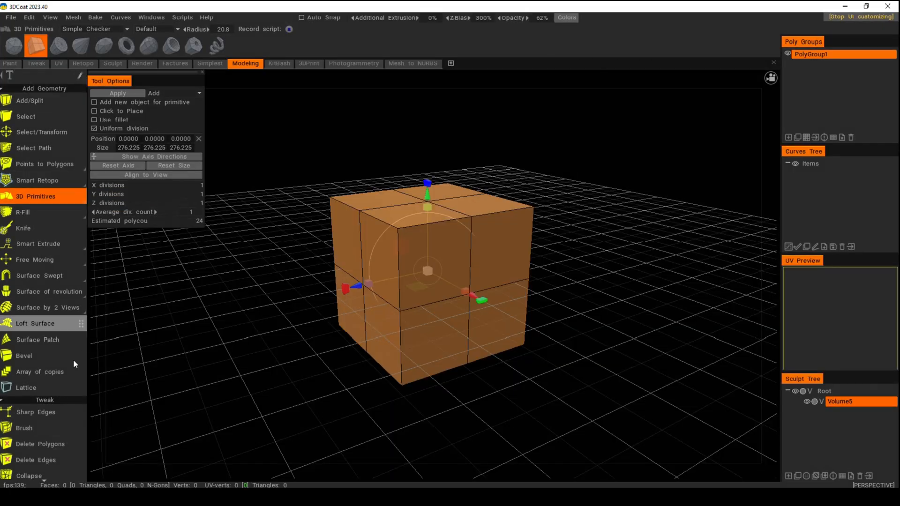
{"action": "mouse_move", "coordinate": [100, 403]}
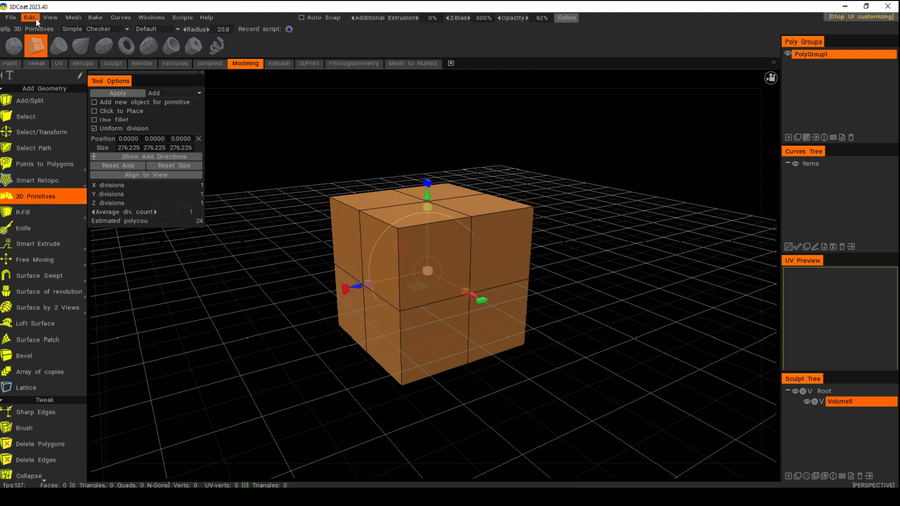
In Preferences > Theme, set the Active Tab Color swatch to a refined teal hue and confirm.
{"action": "left_click", "coordinate": [29, 17]}
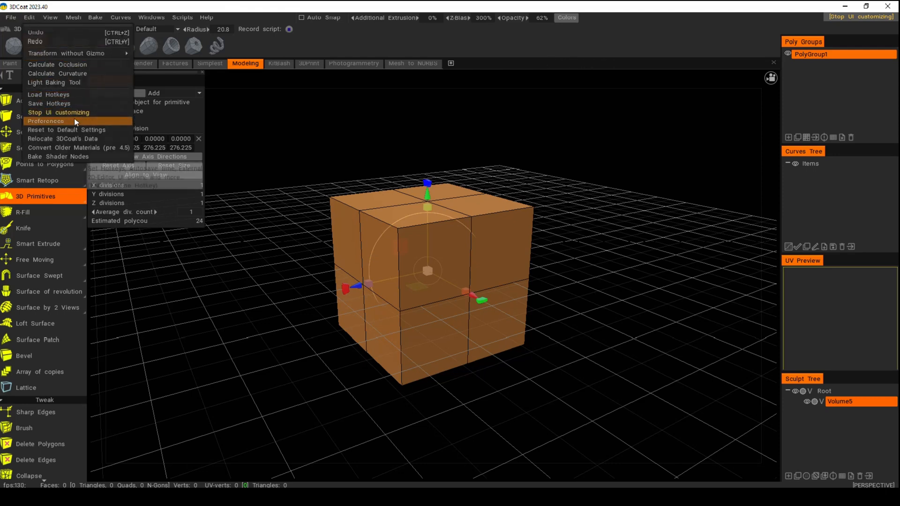
{"action": "left_click", "coordinate": [45, 121]}
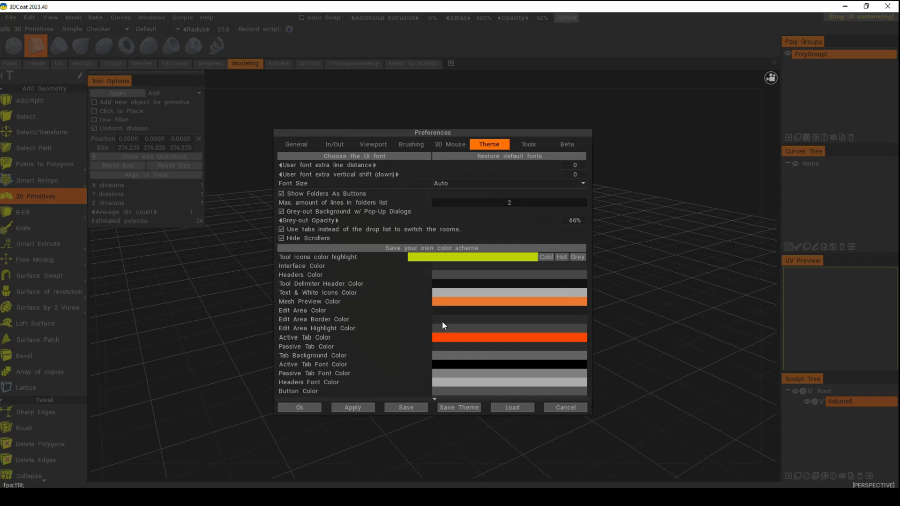
{"action": "mouse_move", "coordinate": [429, 353]}
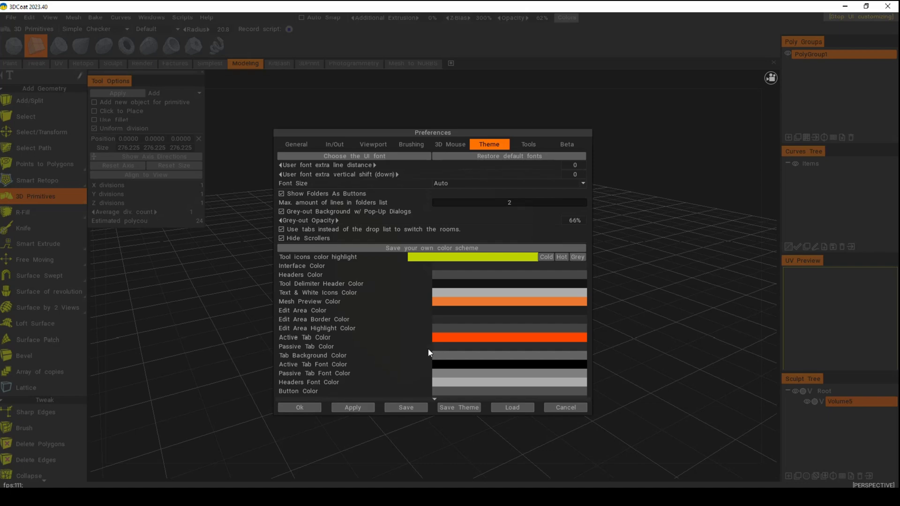
{"action": "mouse_move", "coordinate": [361, 359]}
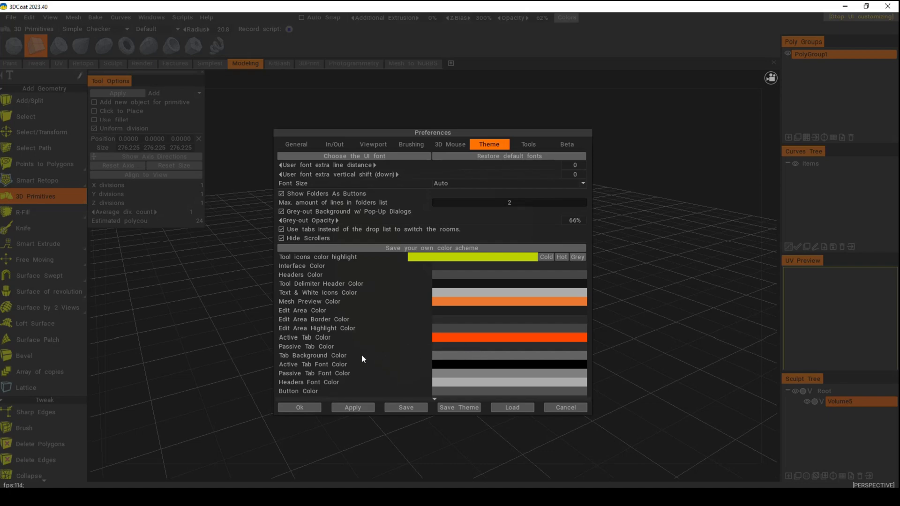
{"action": "mouse_move", "coordinate": [316, 356]}
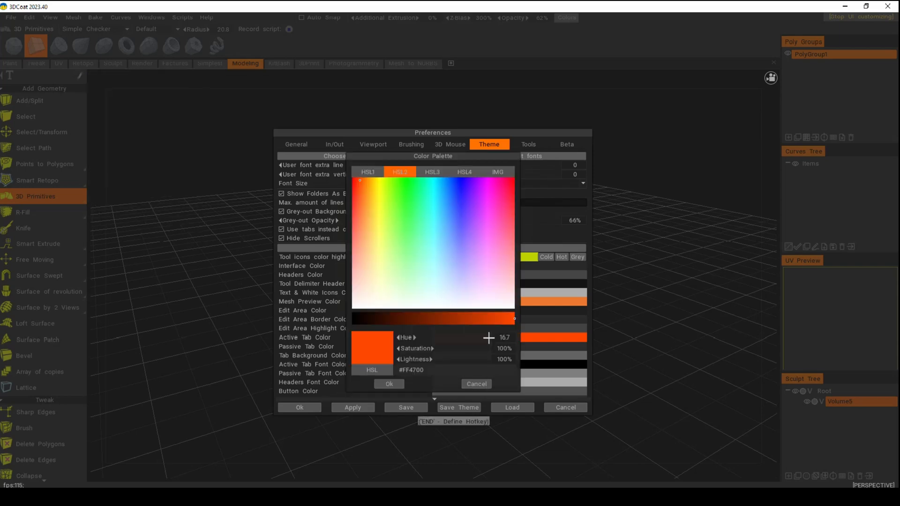
{"action": "left_click", "coordinate": [427, 191]}
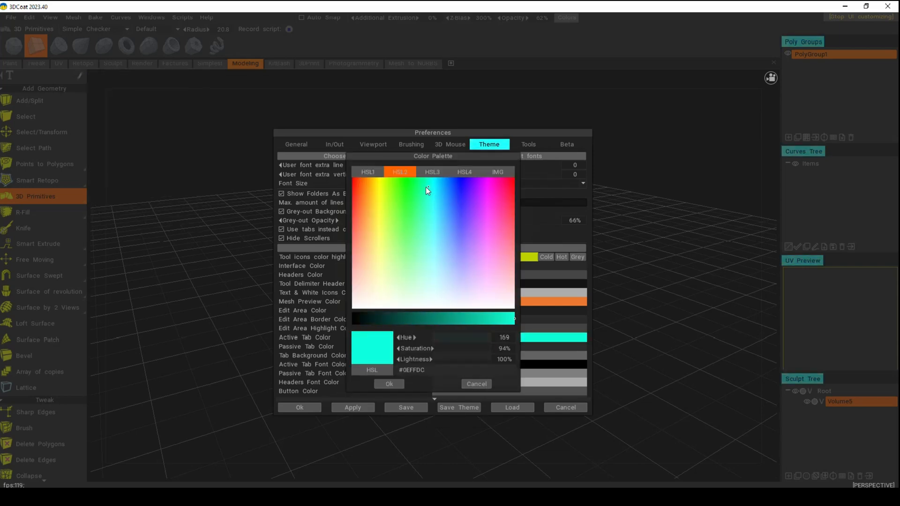
{"action": "left_click", "coordinate": [424, 201]}
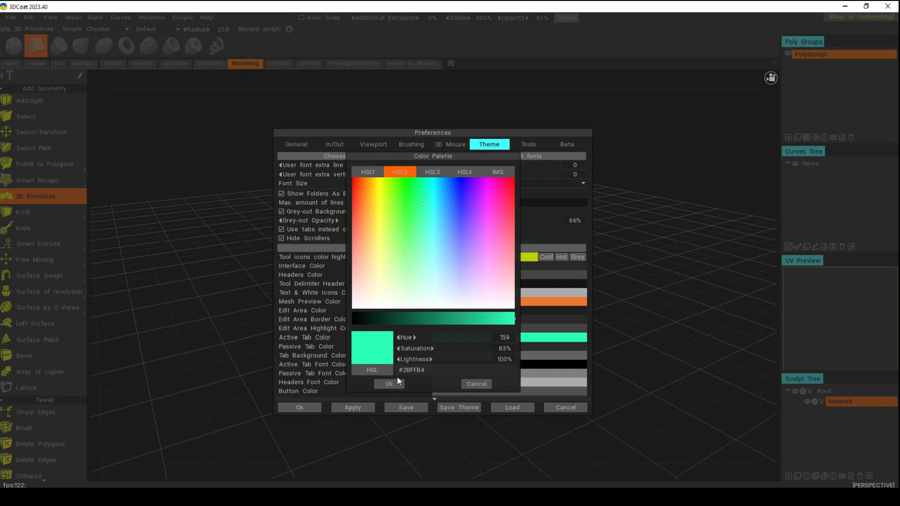
{"action": "left_click", "coordinate": [388, 383]}
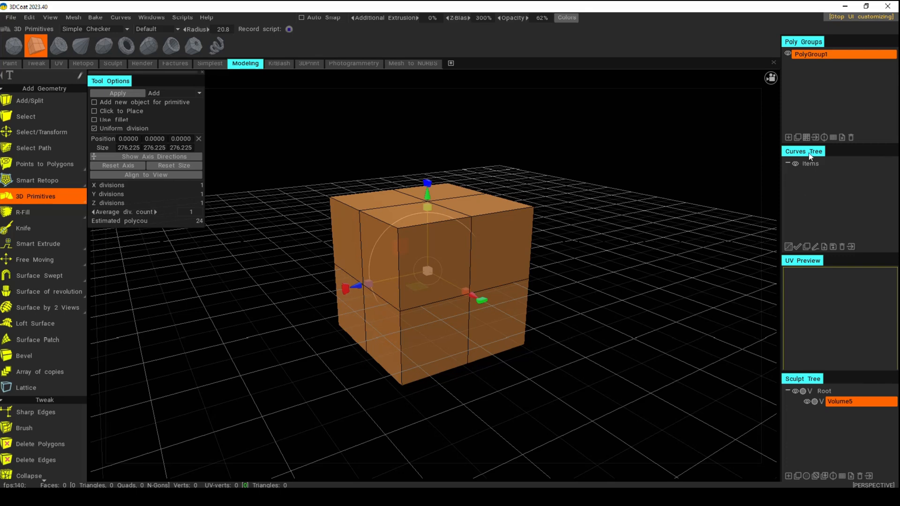
{"action": "mouse_move", "coordinate": [619, 202]}
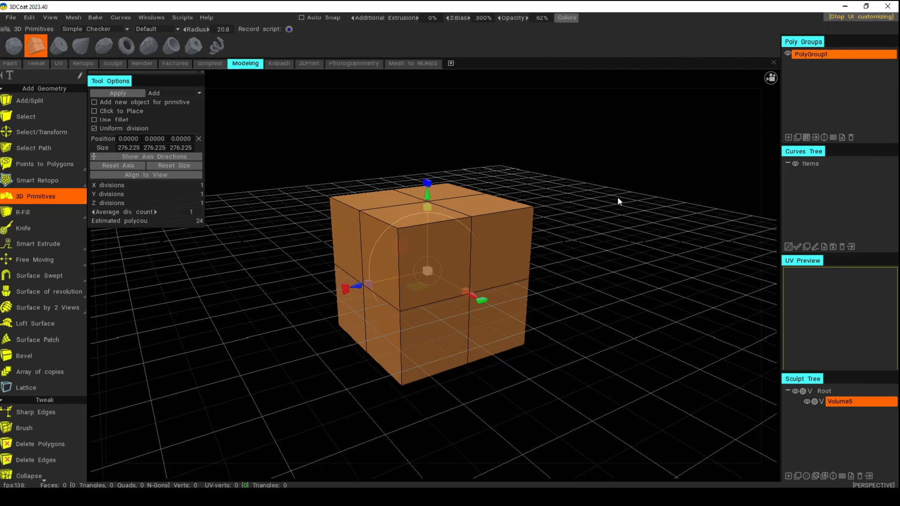
Activate Smart Retopo and bring up the Windows menu to view UI Color Scheme presets.
{"action": "left_click", "coordinate": [39, 158]}
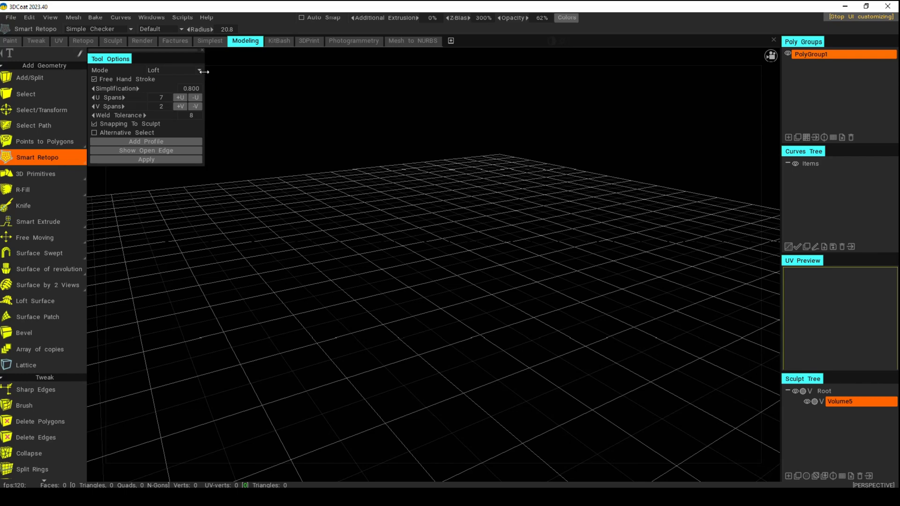
{"action": "mouse_move", "coordinate": [415, 350]}
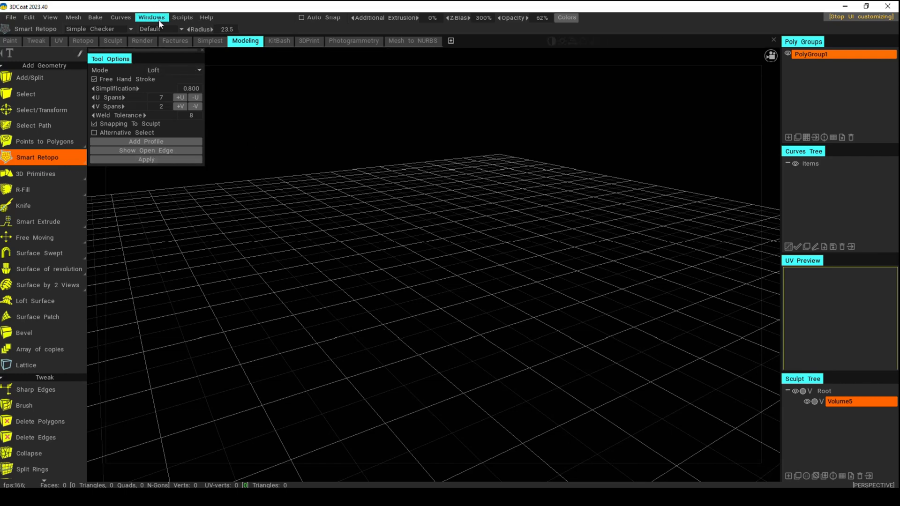
{"action": "left_click", "coordinate": [151, 17]}
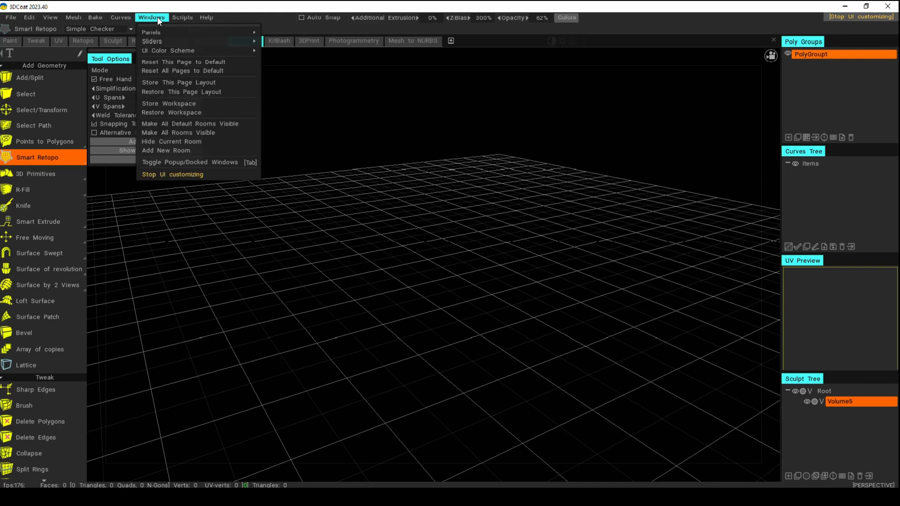
{"action": "mouse_move", "coordinate": [168, 51]}
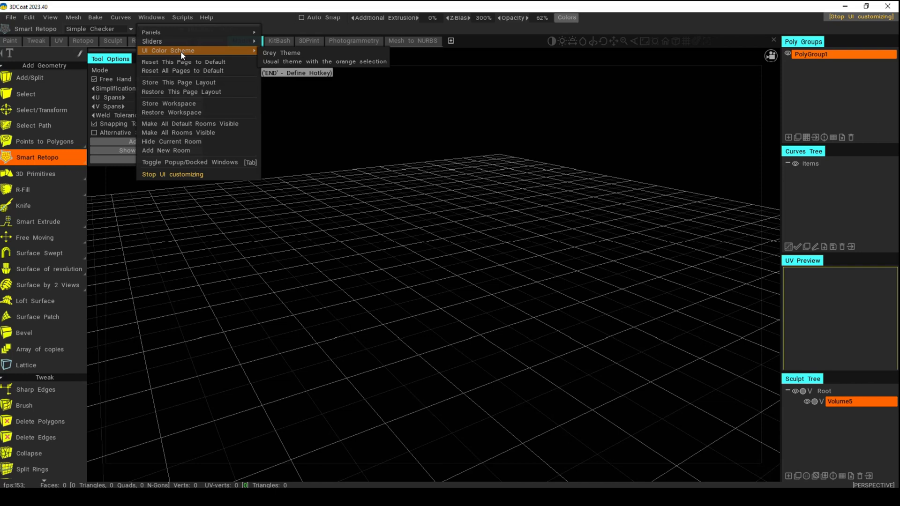
{"action": "mouse_move", "coordinate": [315, 52]}
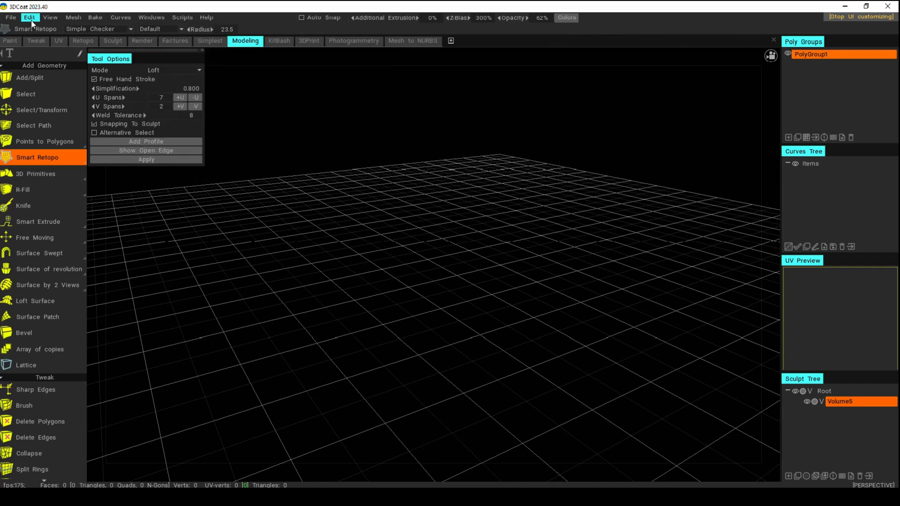
Reopen Edit > Preferences to review the Theme colour list with the teal active tab colour.
{"action": "left_click", "coordinate": [29, 17]}
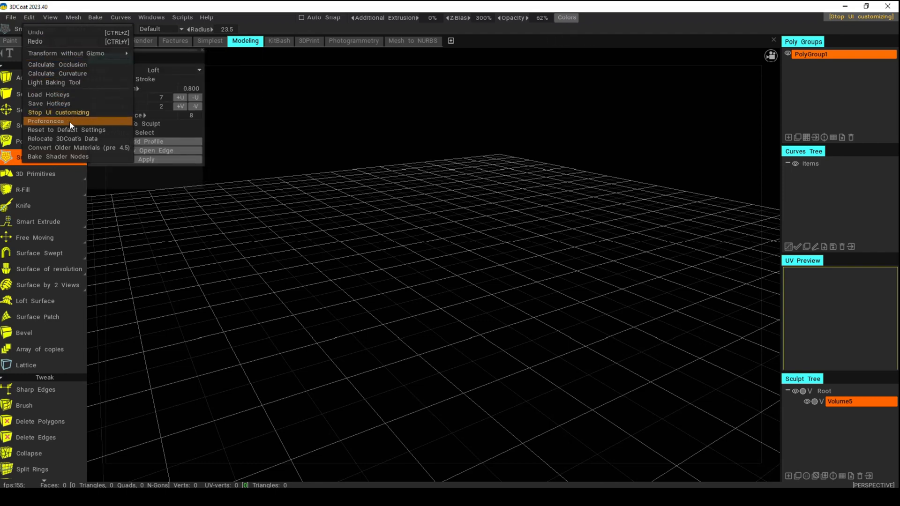
{"action": "left_click", "coordinate": [45, 121]}
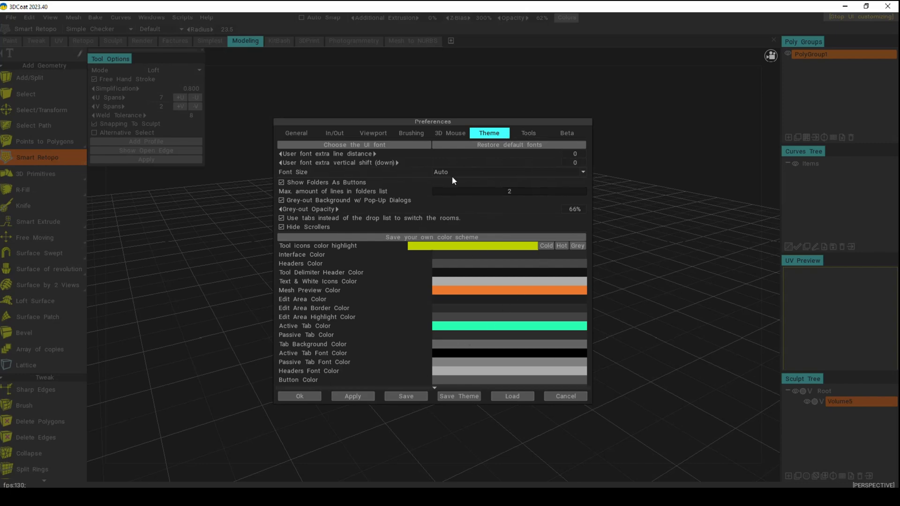
{"action": "mouse_move", "coordinate": [513, 353]}
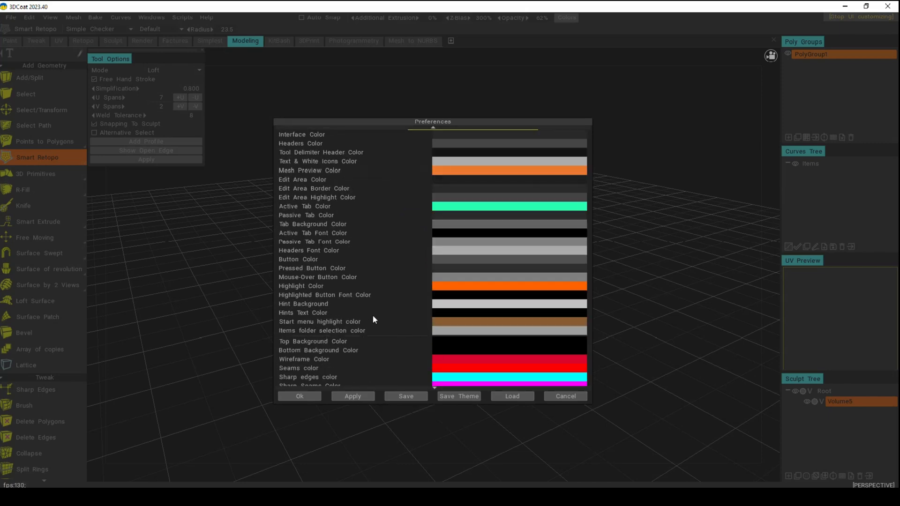
{"action": "mouse_move", "coordinate": [393, 318]}
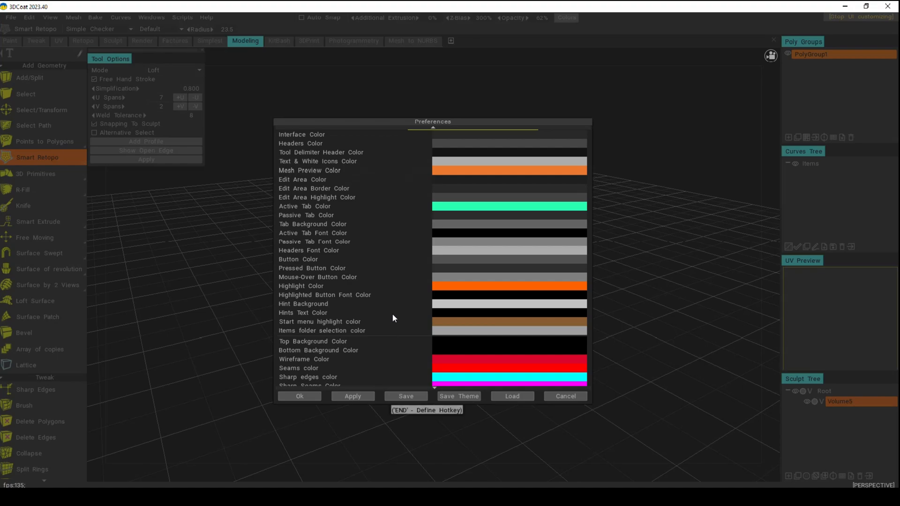
{"action": "mouse_move", "coordinate": [361, 313]}
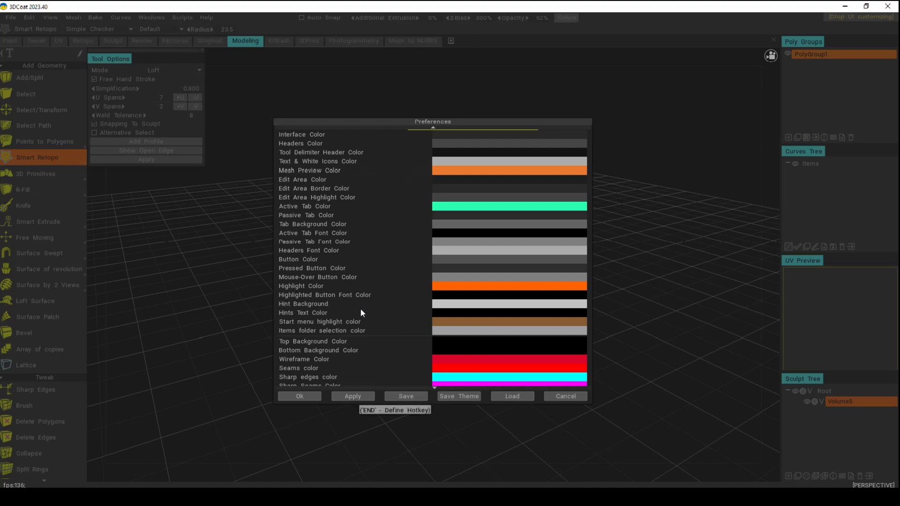